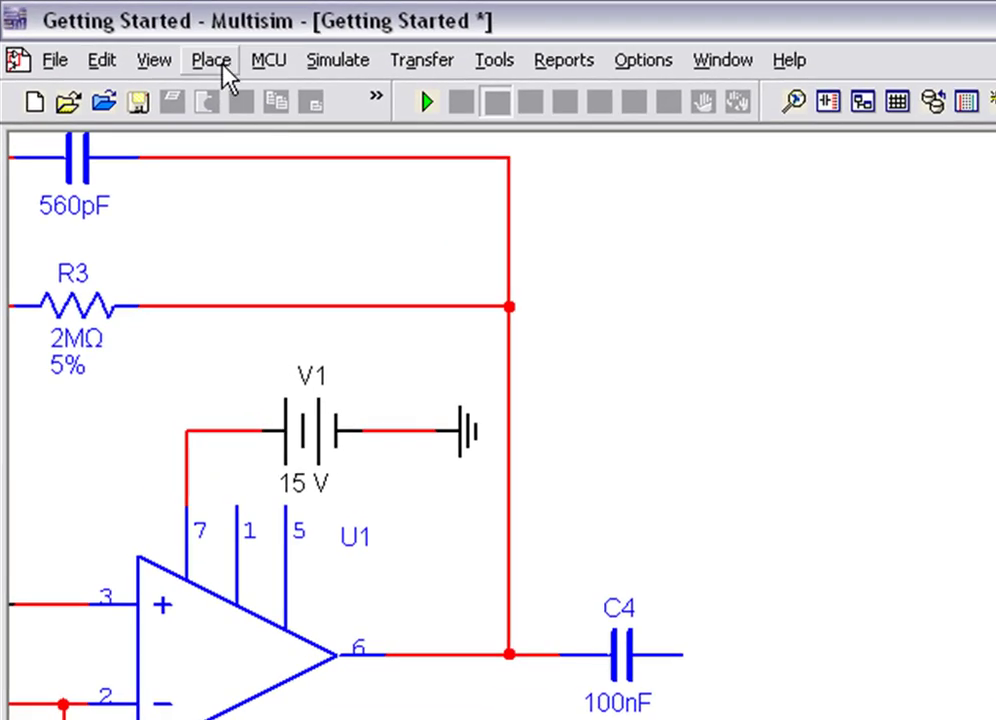
Bring up the Select a Component dialog from the Place menu.
click(210, 60)
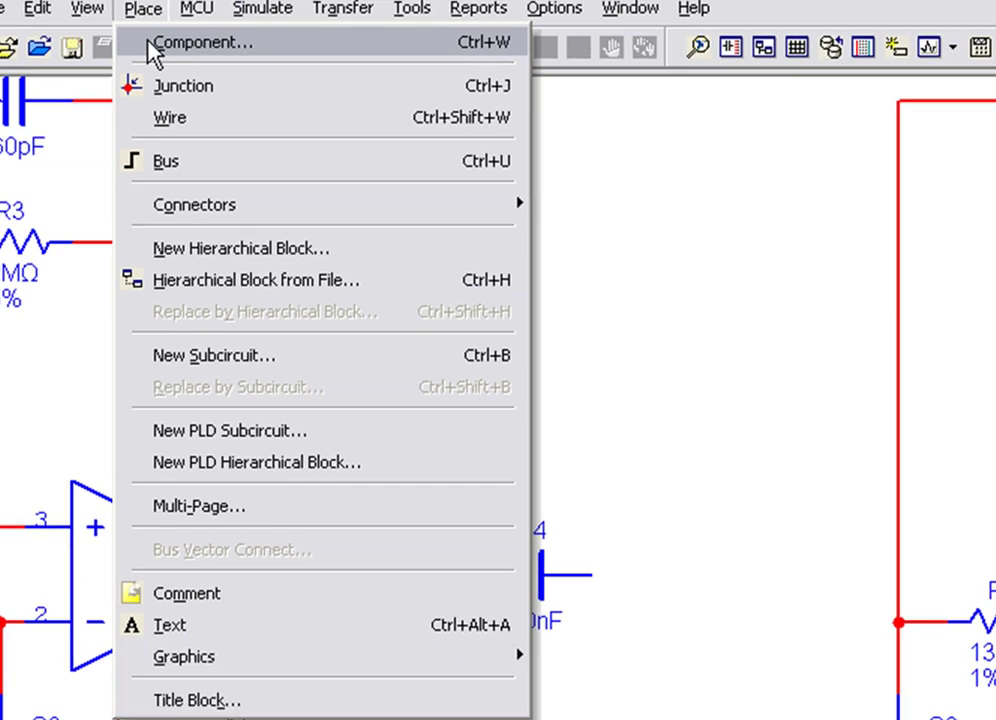
click(206, 42)
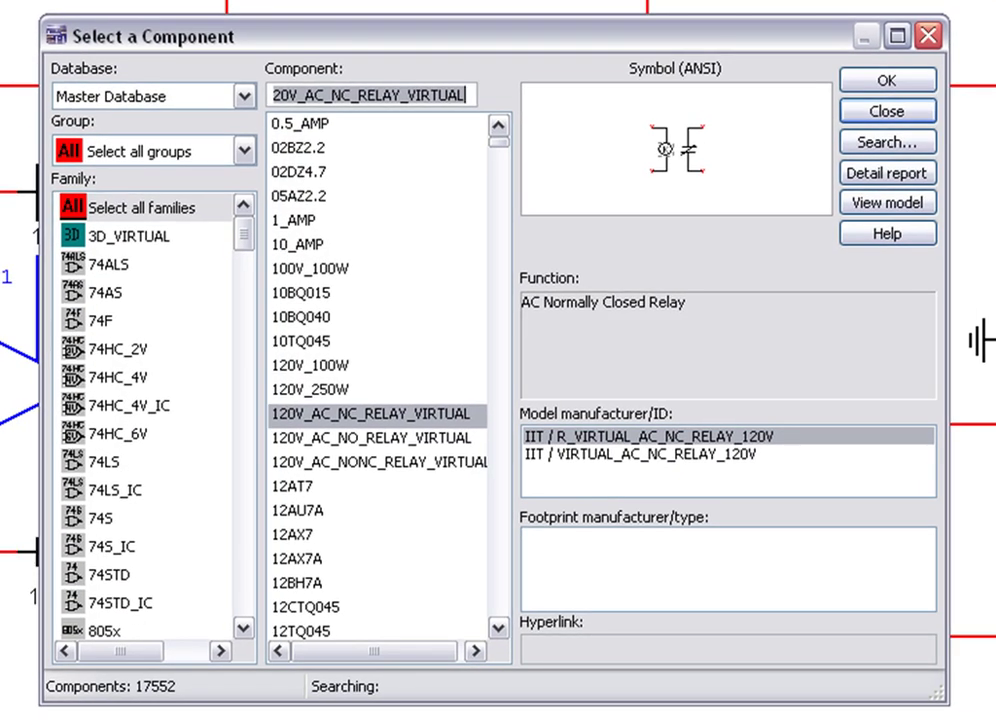
Narrow the component browser to the Basic group's RESISTOR family.
click(244, 150)
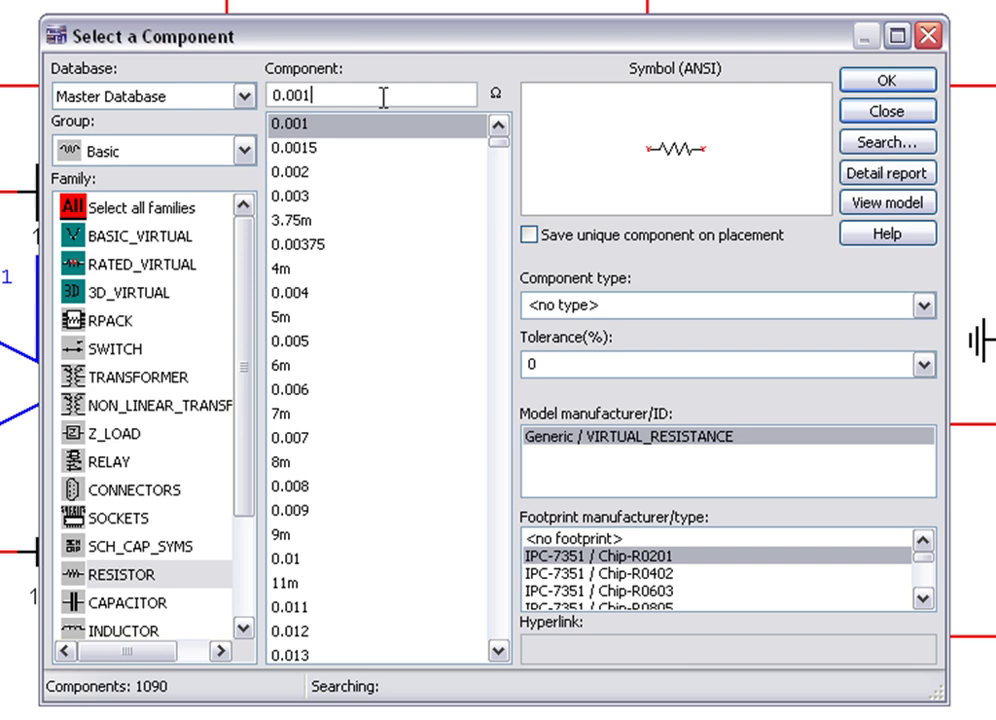
Choose a 270k resistor with 1% tolerance and accept it for placement.
text(270)
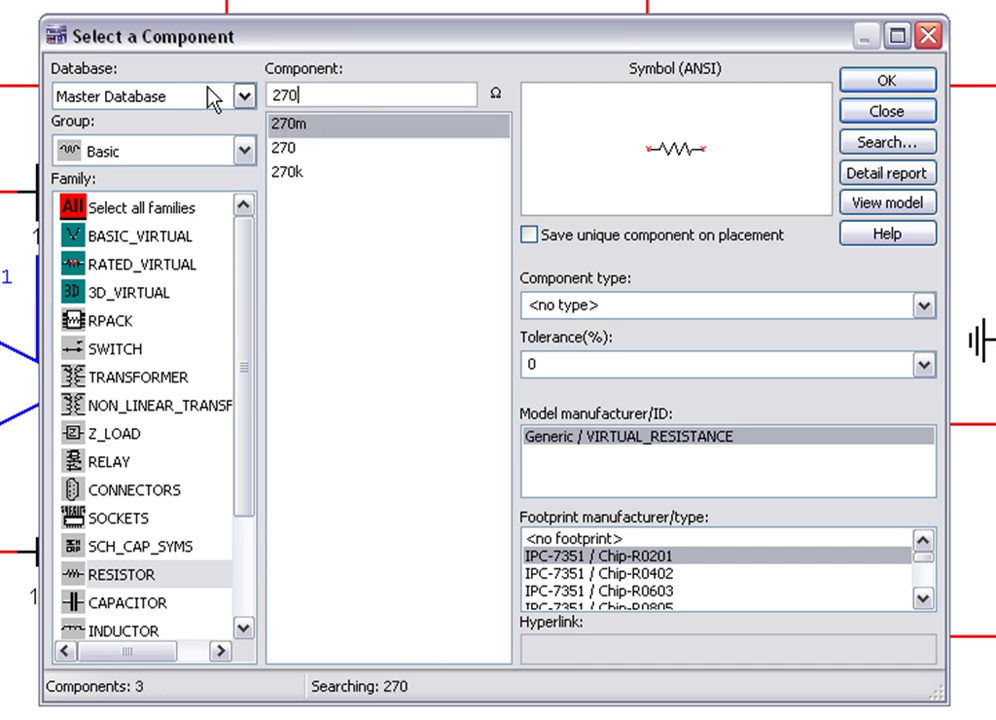
mouse_move(310, 184)
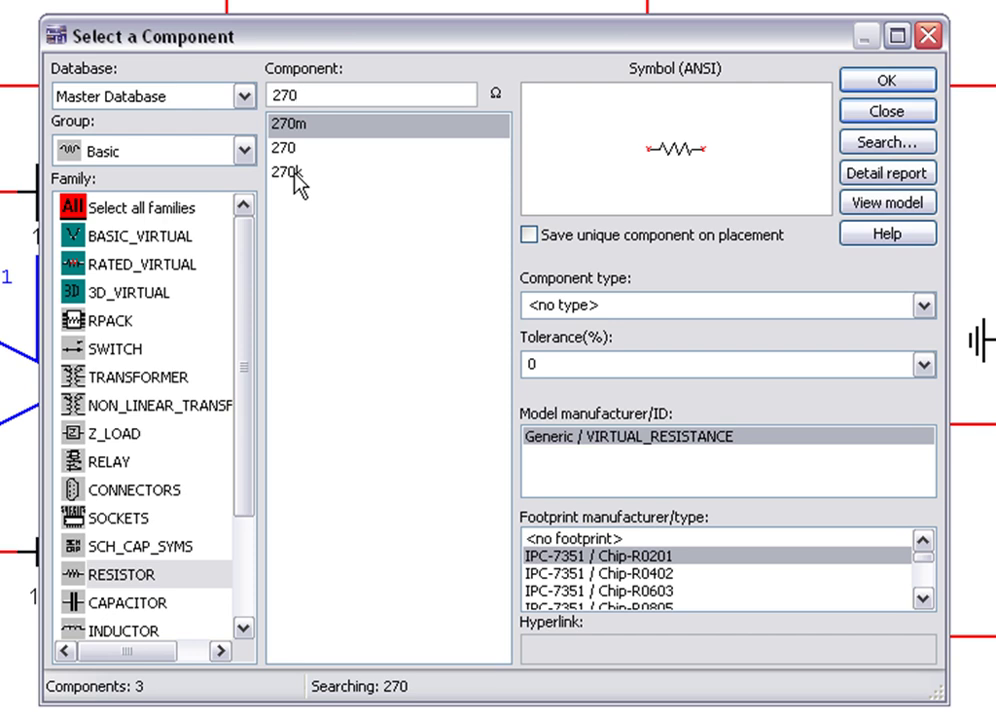
click(288, 172)
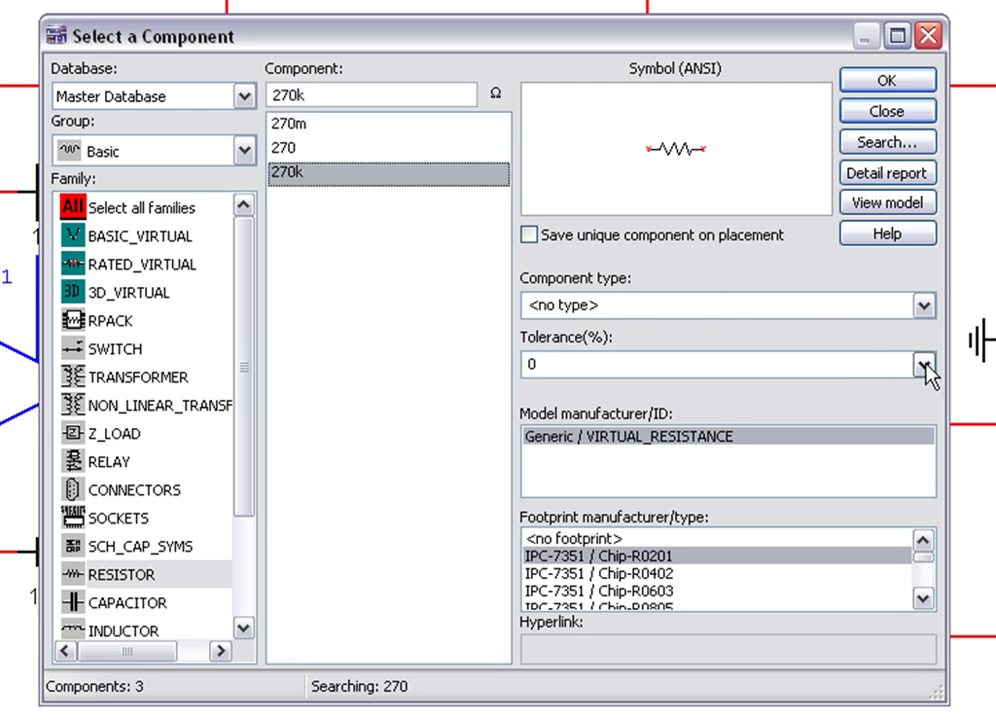
click(920, 364)
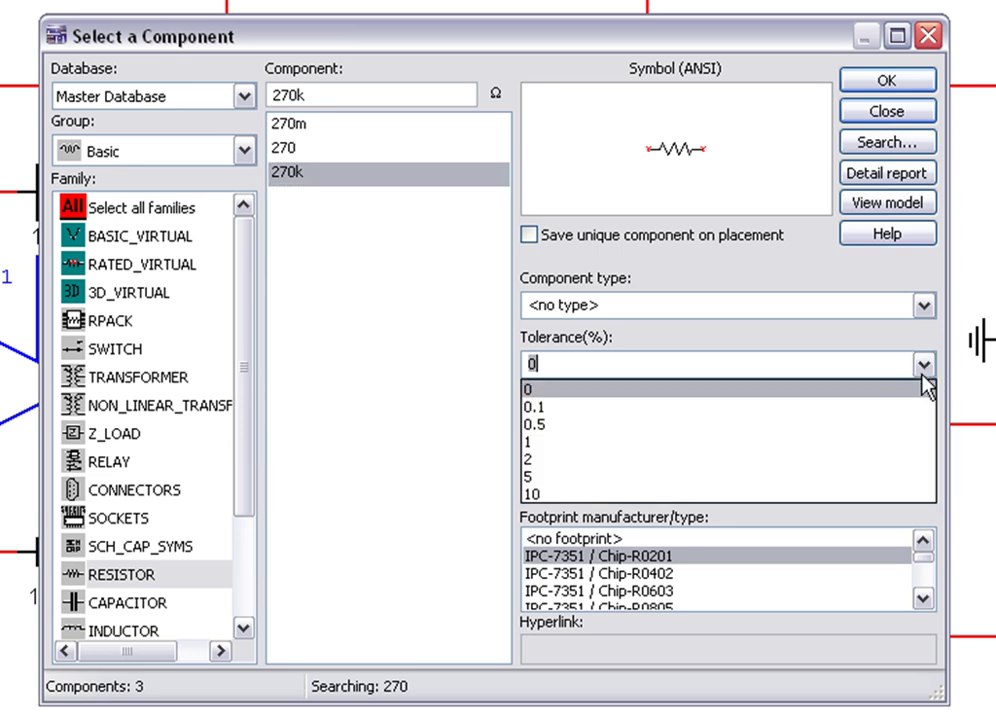
click(536, 440)
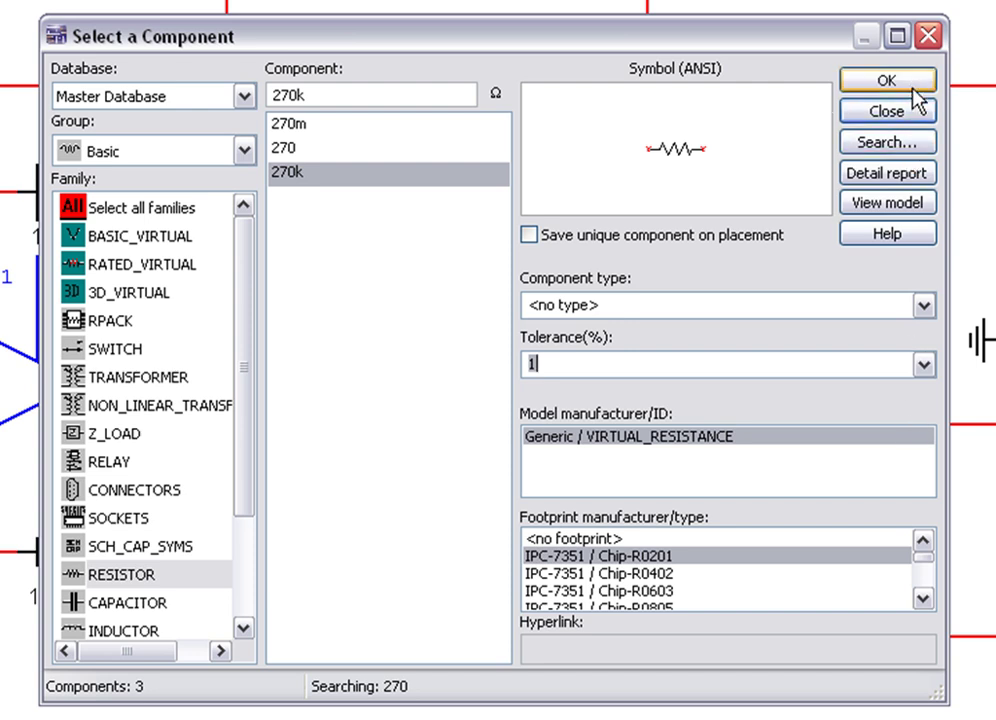
click(884, 80)
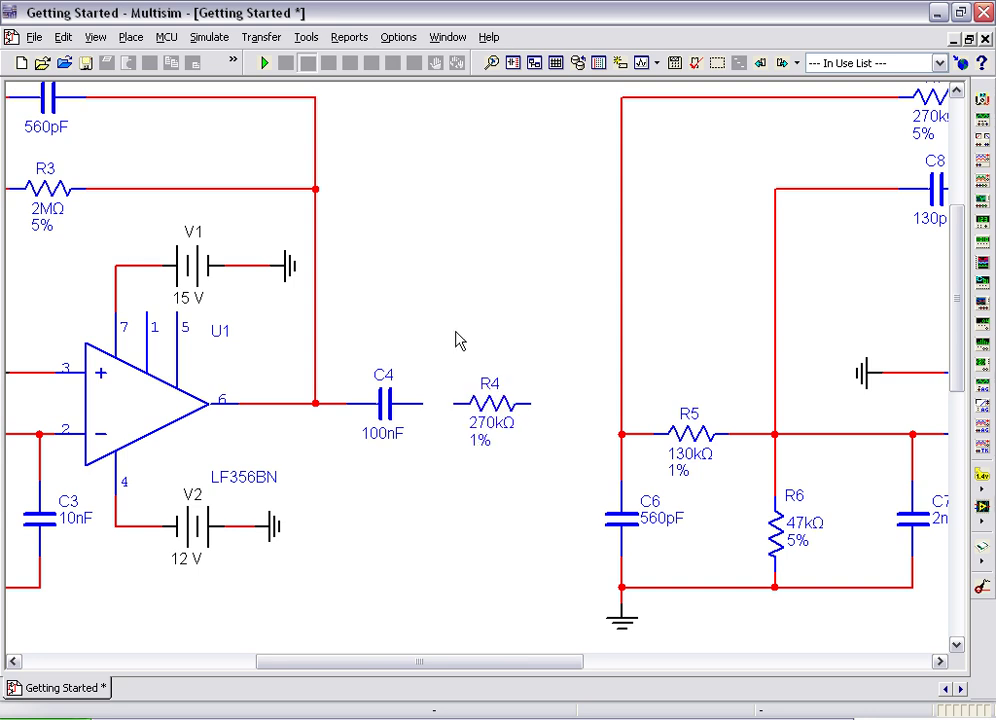
Drop resistor R4 onto the schematic to the right of capacitor C4.
click(490, 408)
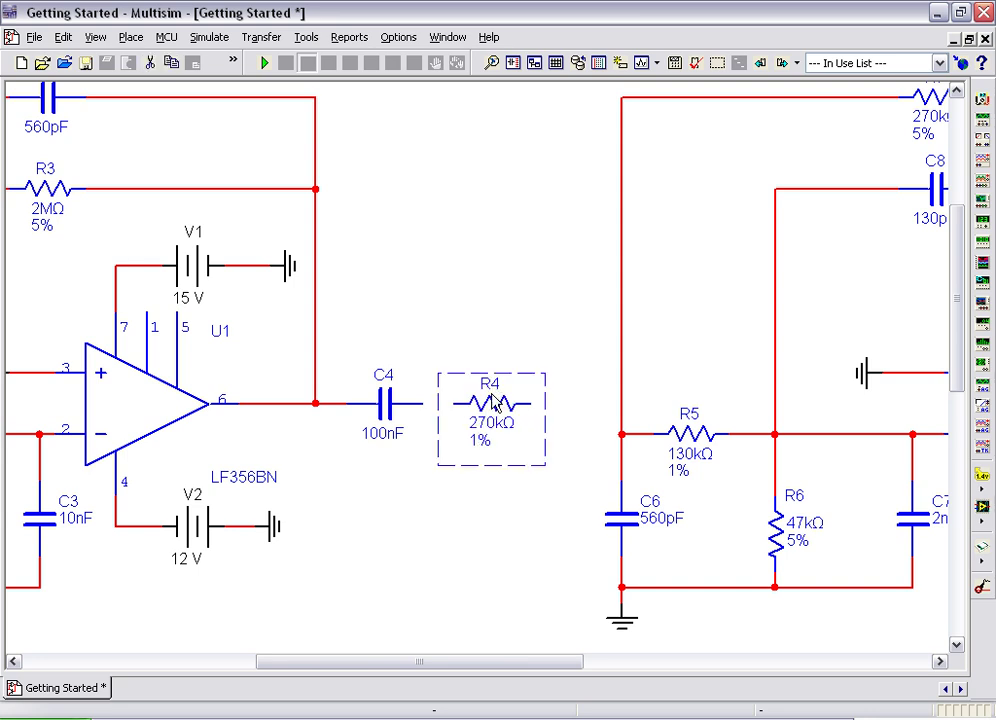
Rotate R4 90° clockwise so it stands vertically beside C4.
right_click(492, 400)
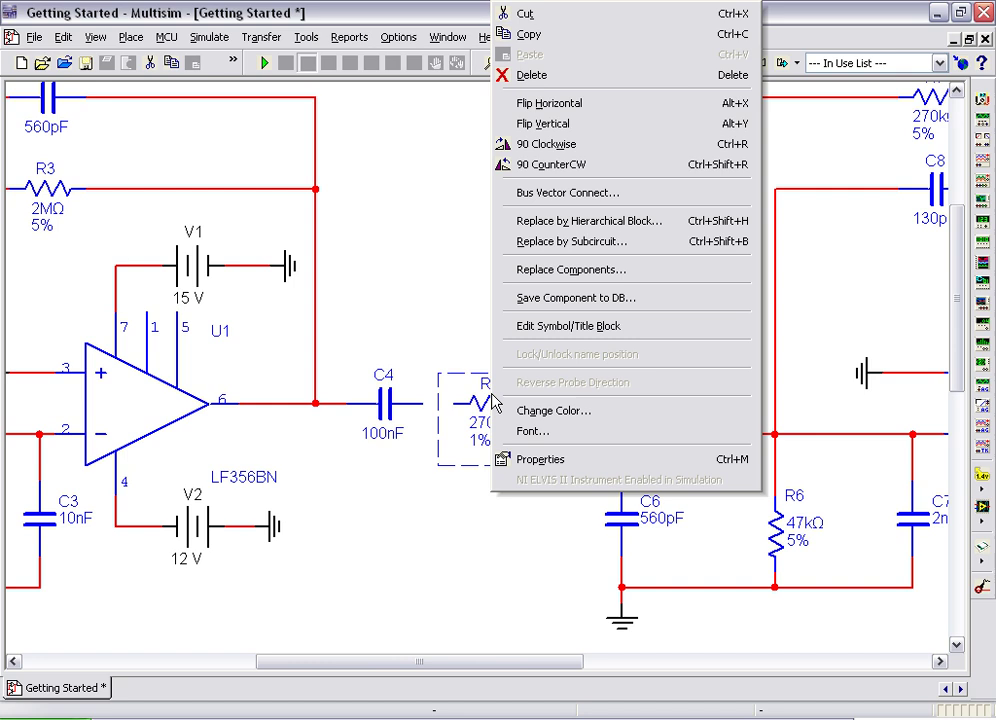
mouse_move(560, 144)
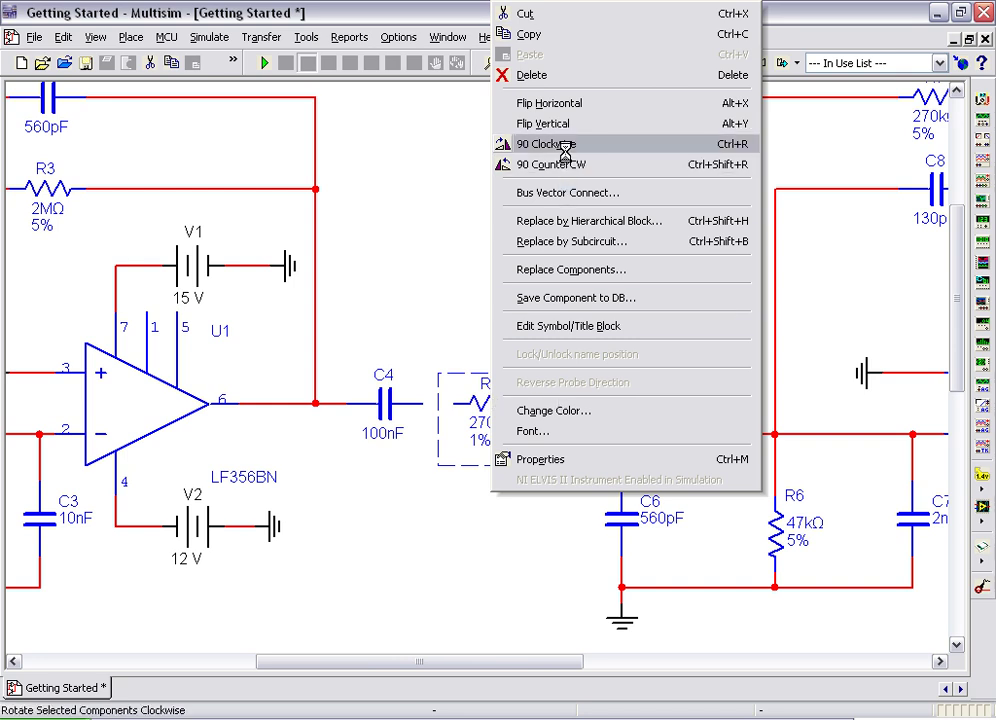
click(548, 144)
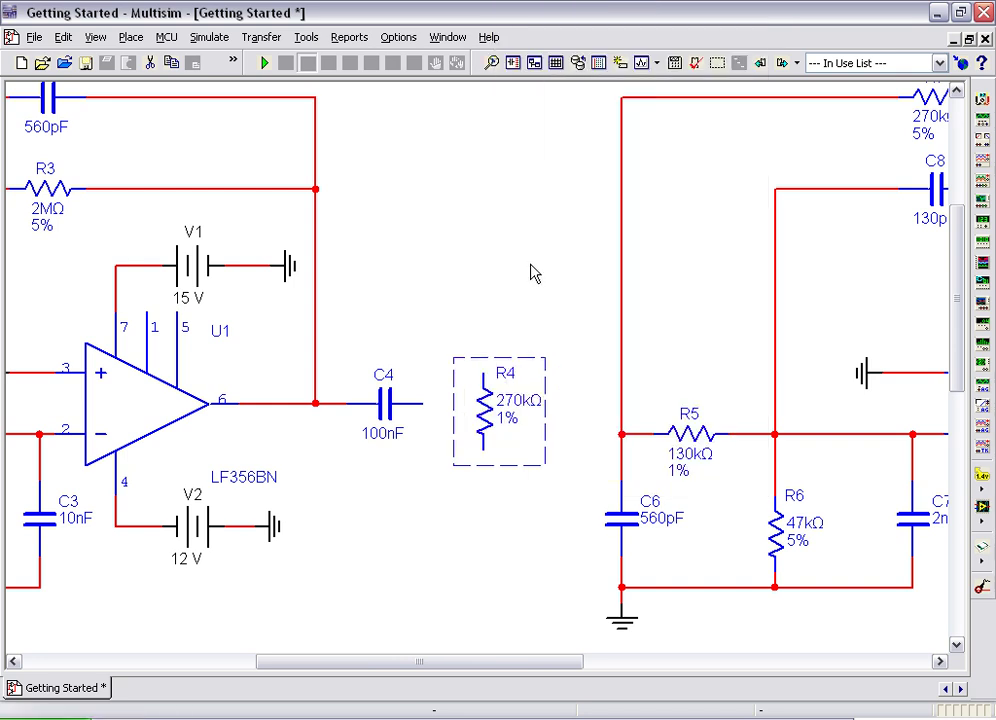